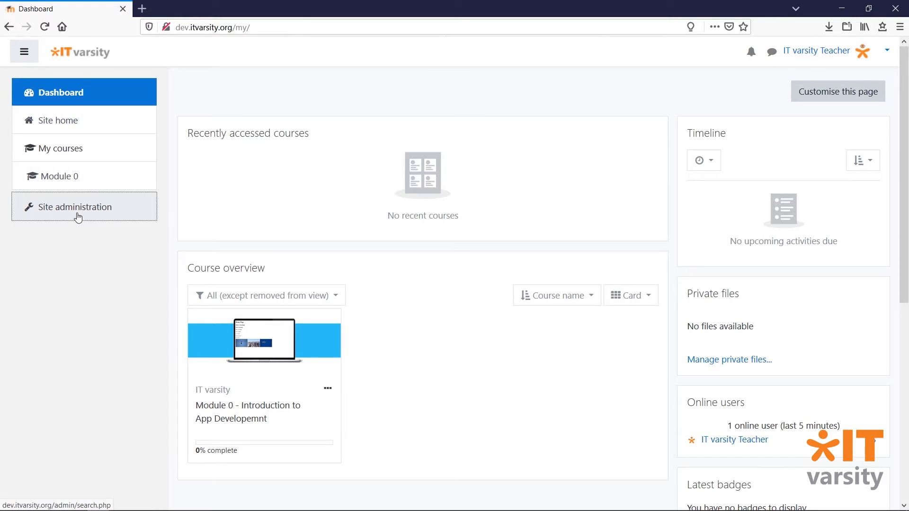
# Go to Site administration, Courses, and choose Manage courses and categories.
pyautogui.click(74, 208)
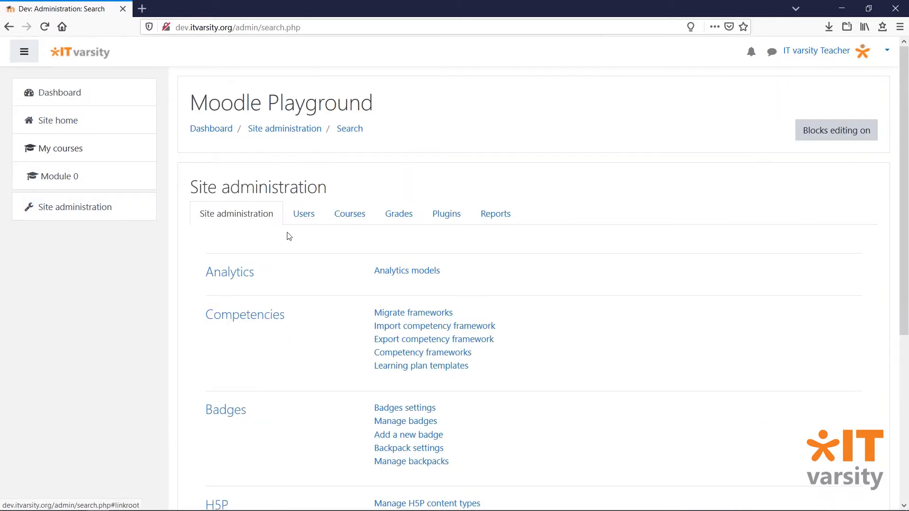
pyautogui.click(349, 213)
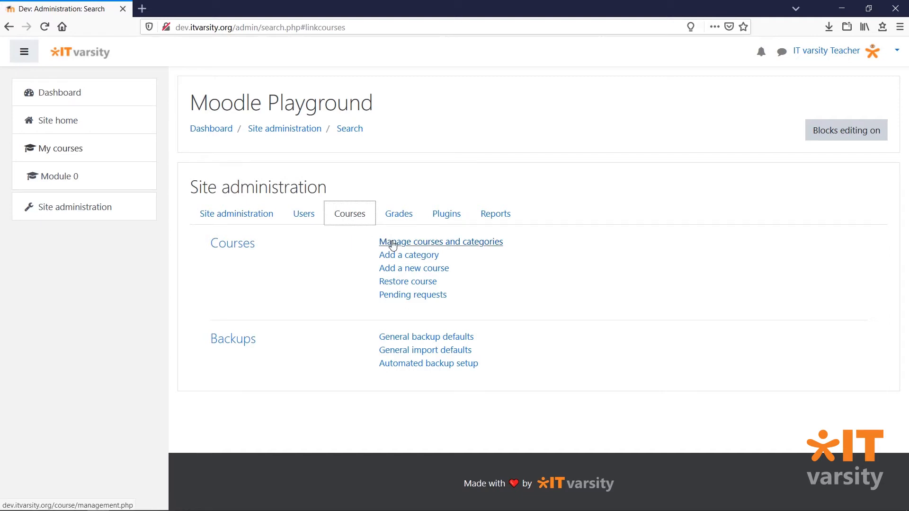
pyautogui.click(440, 242)
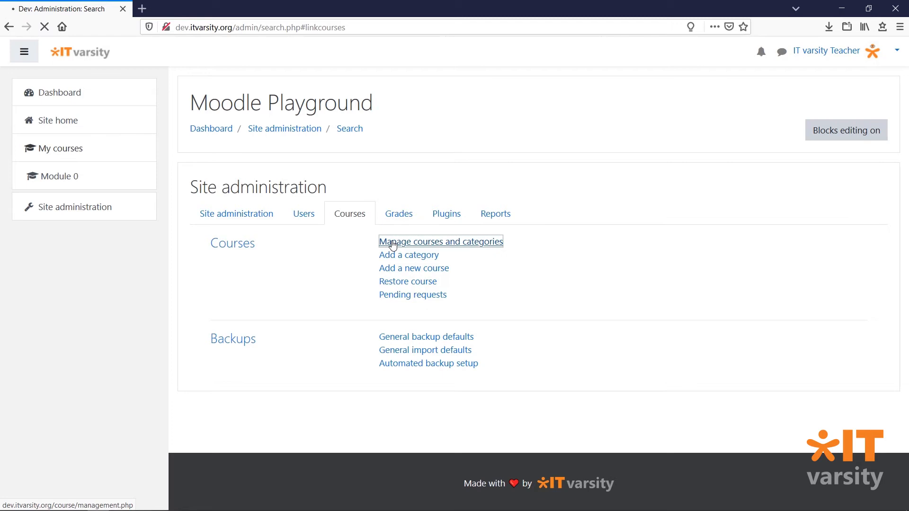
# Load the management page listing the IT varsity and Miscellaneous categories.
pyautogui.click(440, 242)
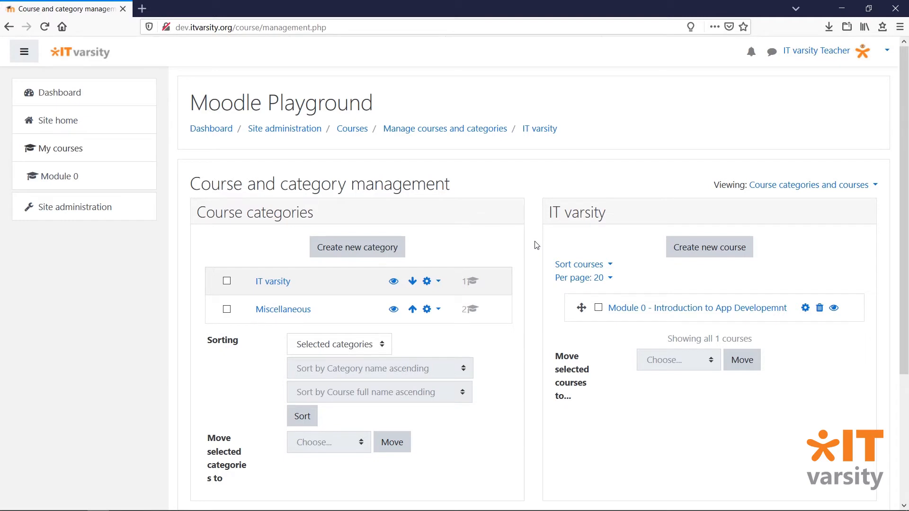
pyautogui.scroll(-3)
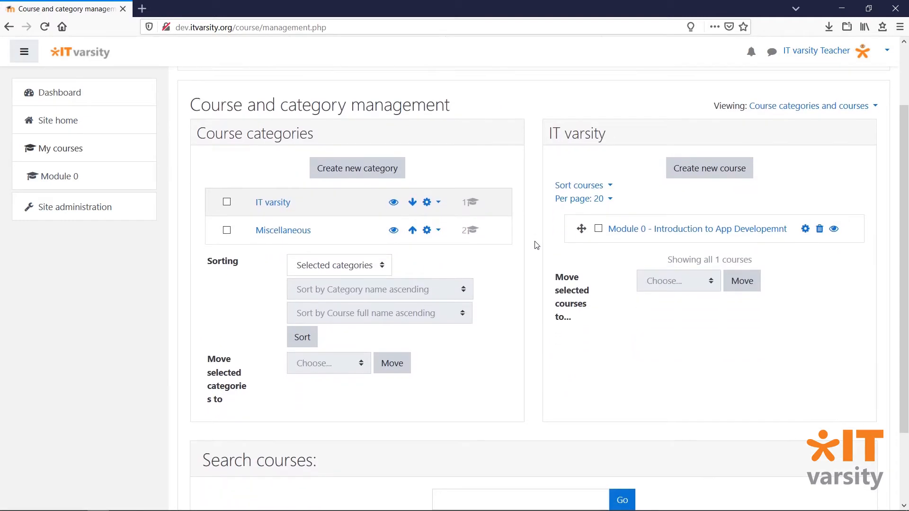
pyautogui.moveTo(293, 239)
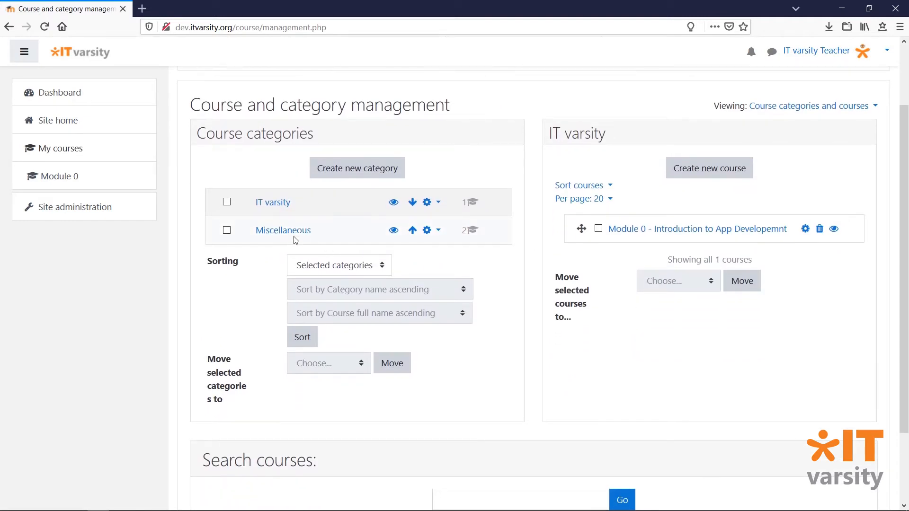
# Expand the Miscellaneous category to list Course 1 and Course 2.
pyautogui.click(283, 230)
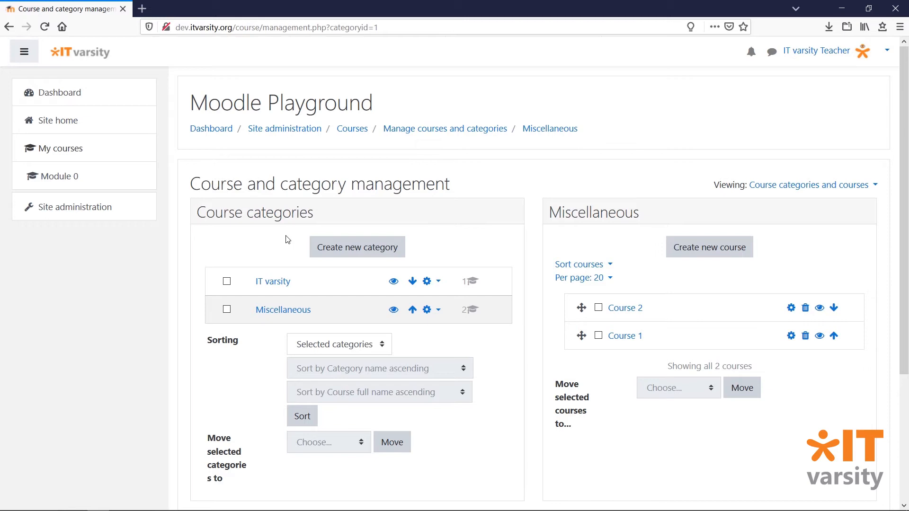
pyautogui.moveTo(286, 252)
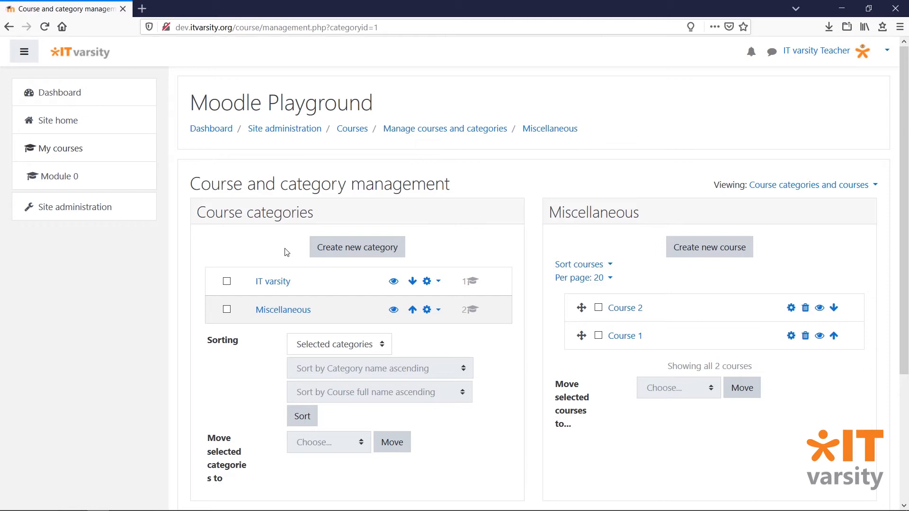
pyautogui.moveTo(394, 312)
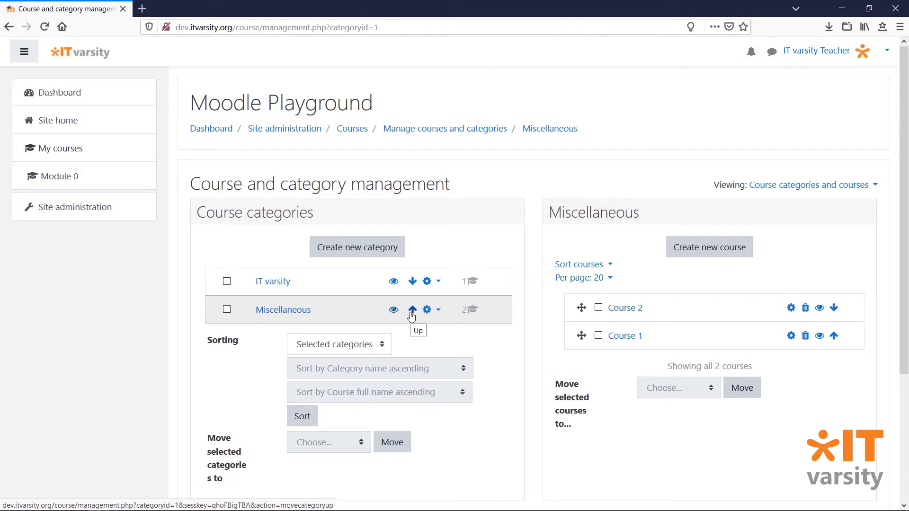
pyautogui.moveTo(412, 315)
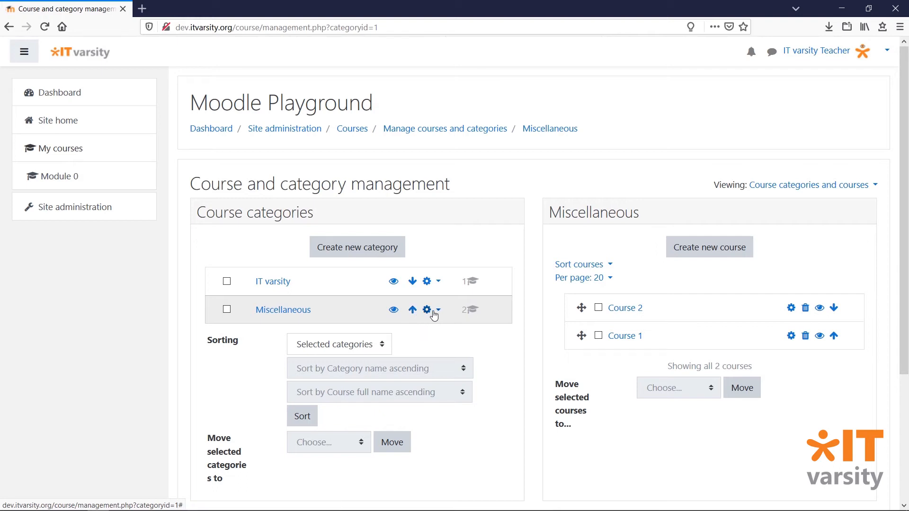
pyautogui.click(432, 311)
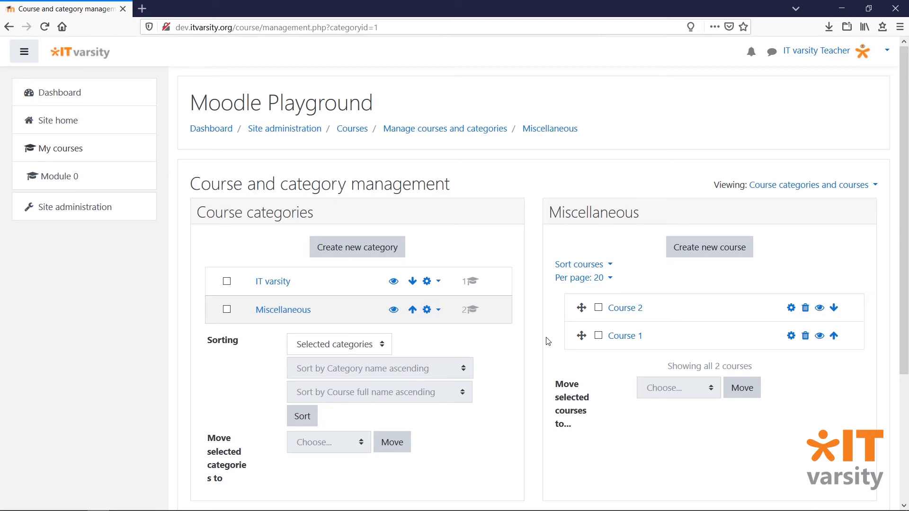
pyautogui.moveTo(790, 307)
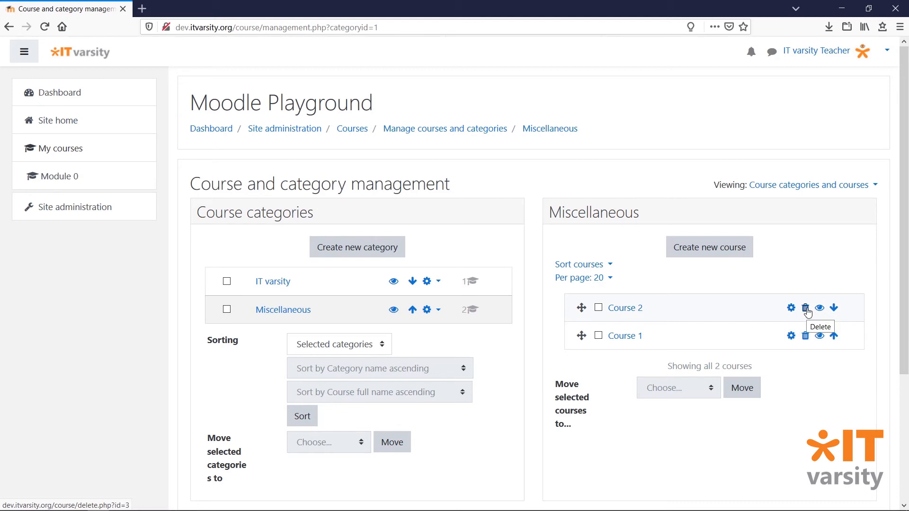
pyautogui.moveTo(819, 308)
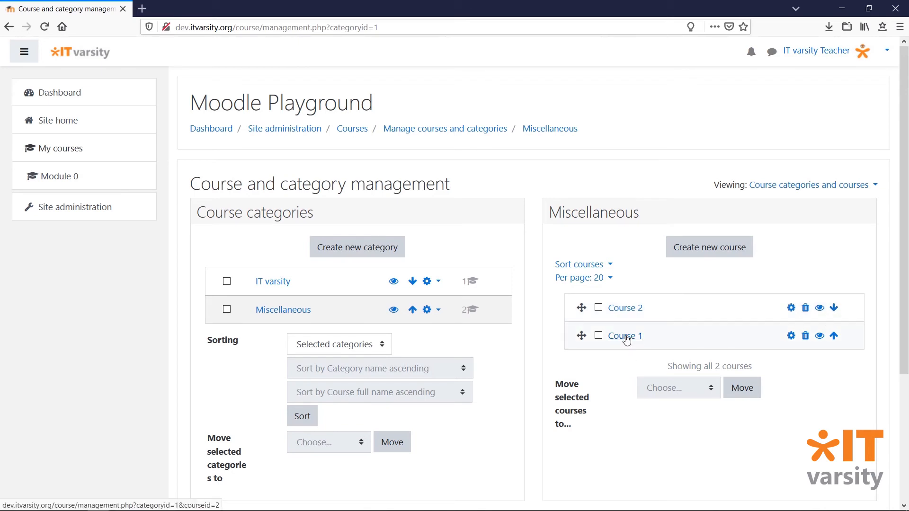
# Show Course 1's details, confirming its category is Miscellaneous.
pyautogui.click(625, 335)
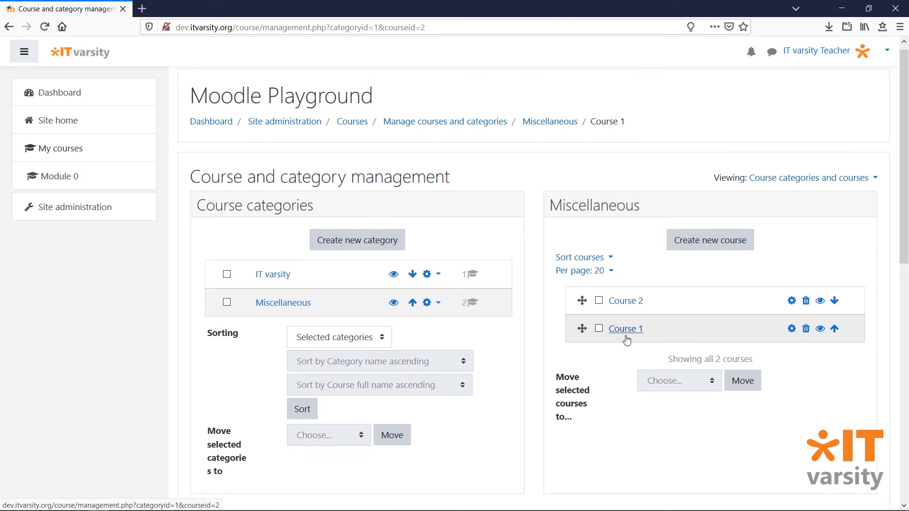
pyautogui.click(626, 329)
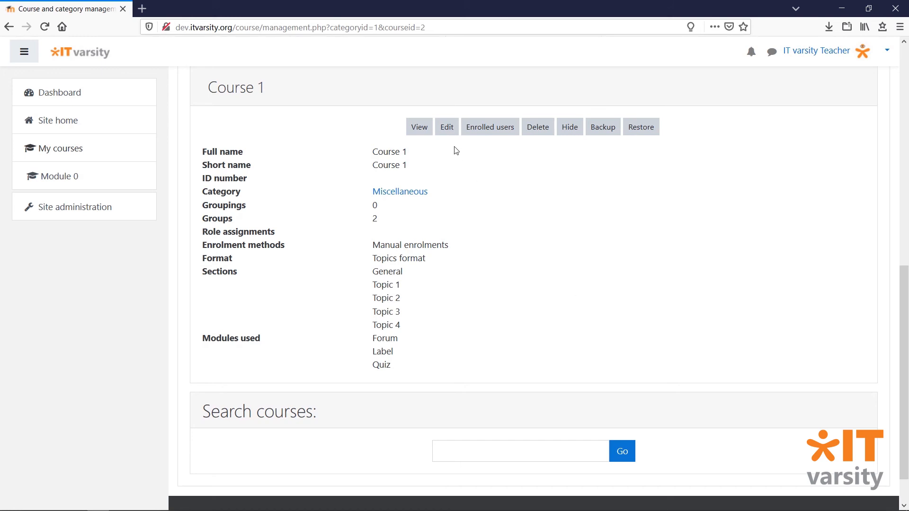
pyautogui.moveTo(545, 149)
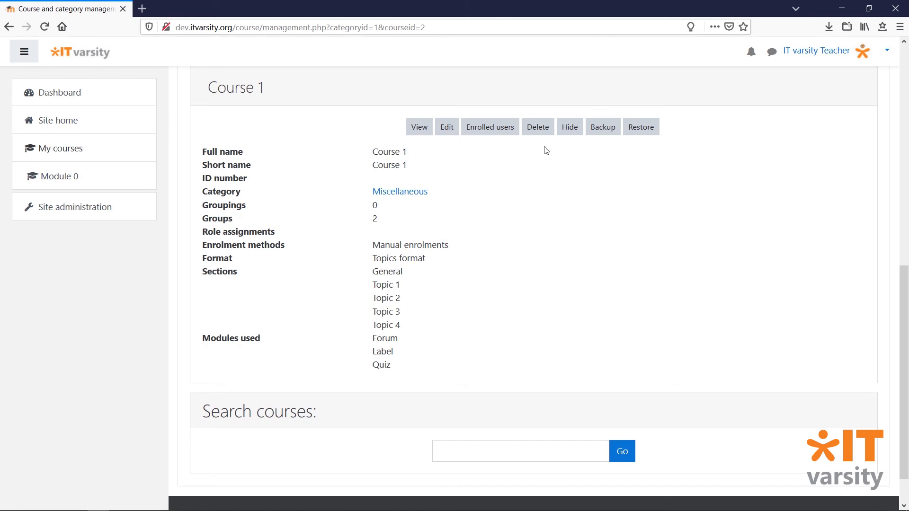
pyautogui.moveTo(659, 144)
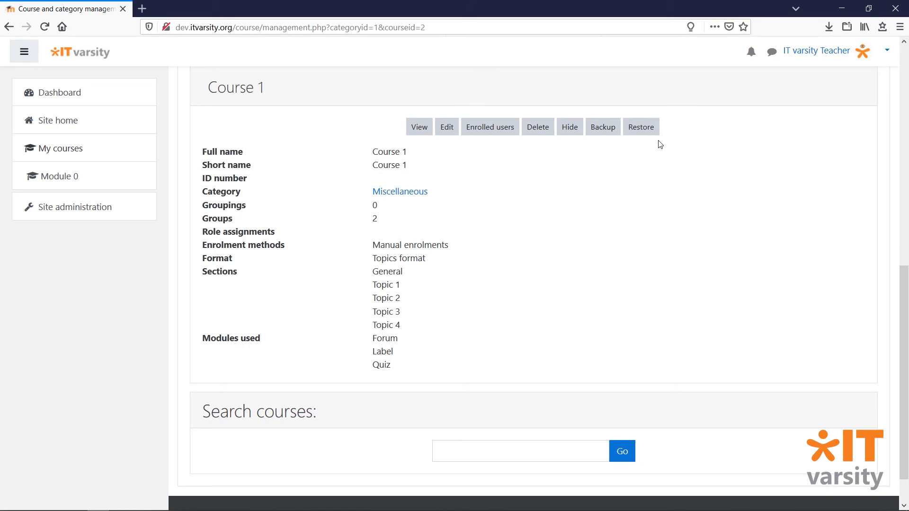
pyautogui.moveTo(735, 151)
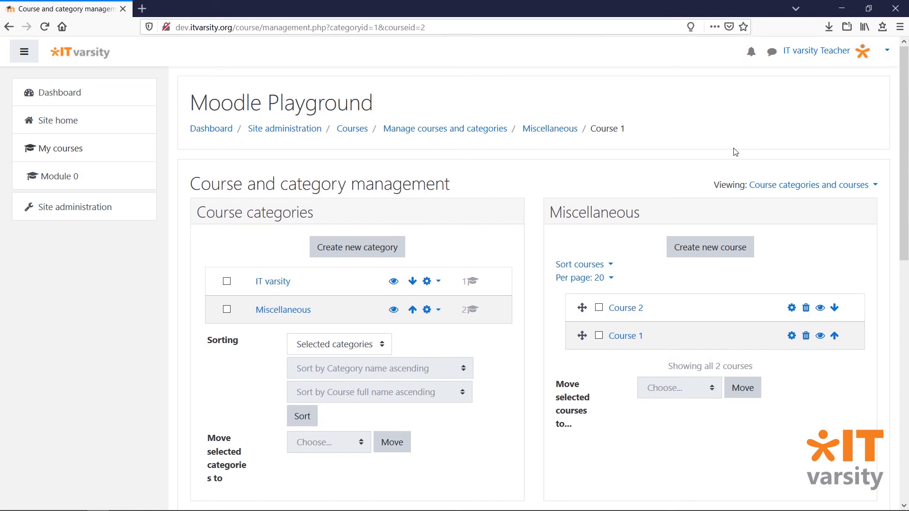
# Tick Course 1 and set IT varsity as the 'Move selected courses to' destination.
pyautogui.click(599, 336)
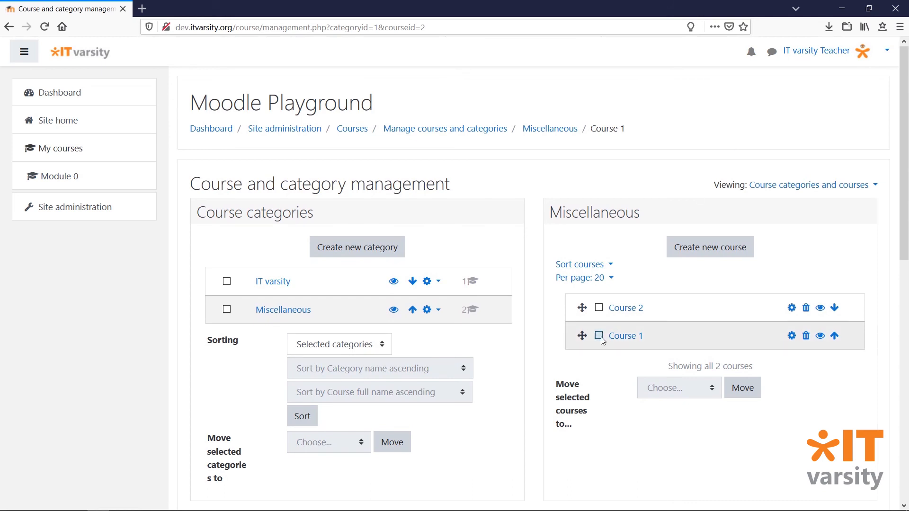
pyautogui.click(599, 335)
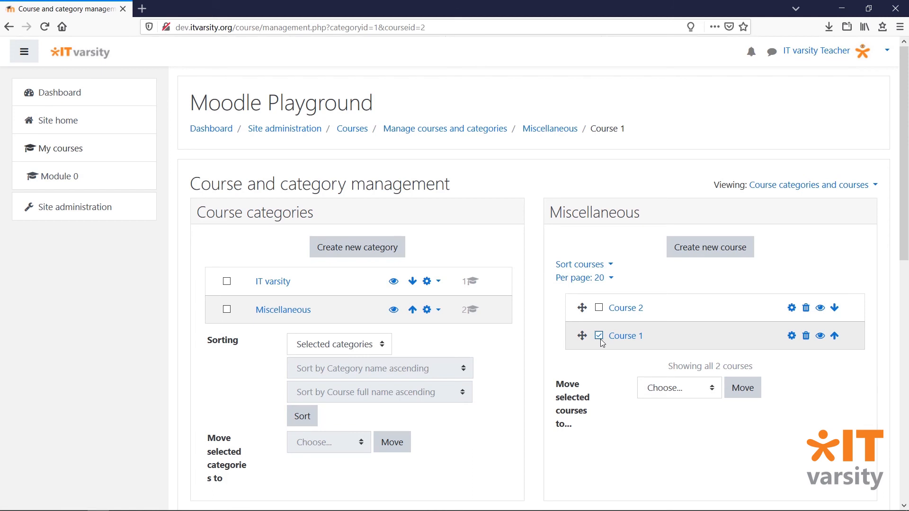
pyautogui.moveTo(670, 392)
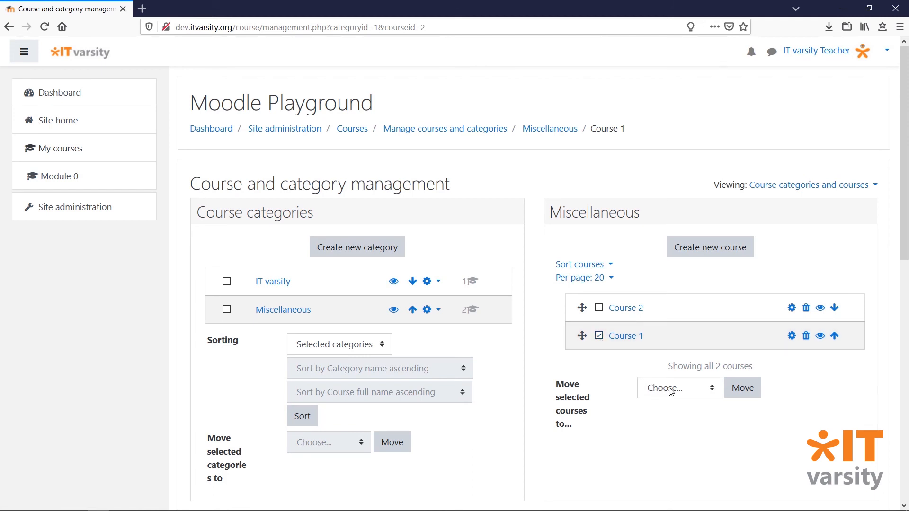
pyautogui.click(678, 388)
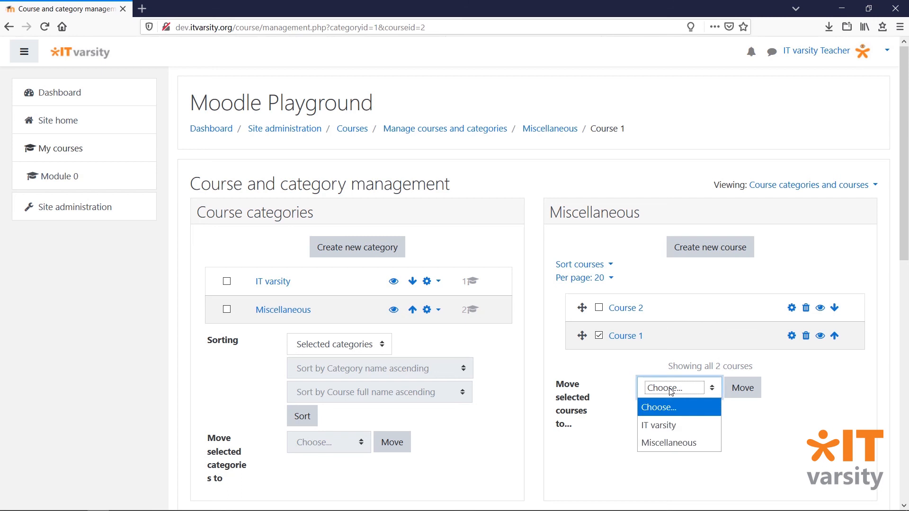
pyautogui.moveTo(658, 425)
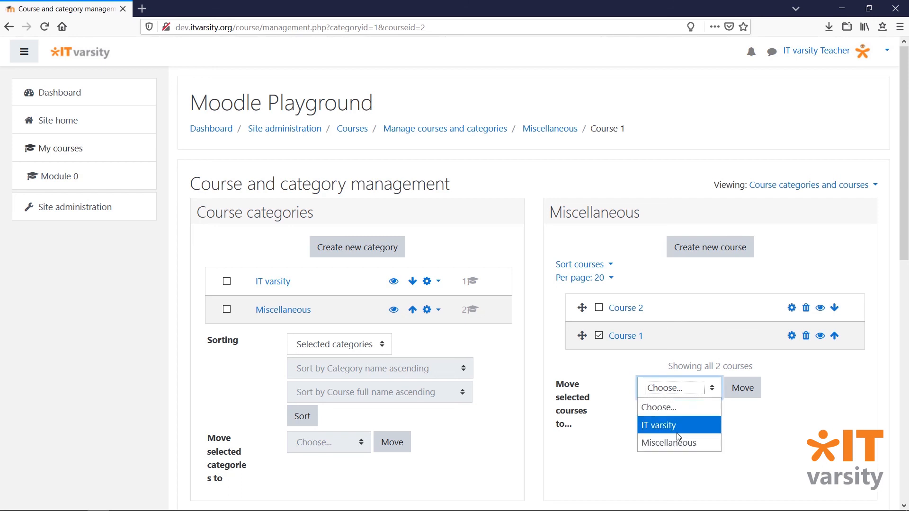
pyautogui.click(658, 425)
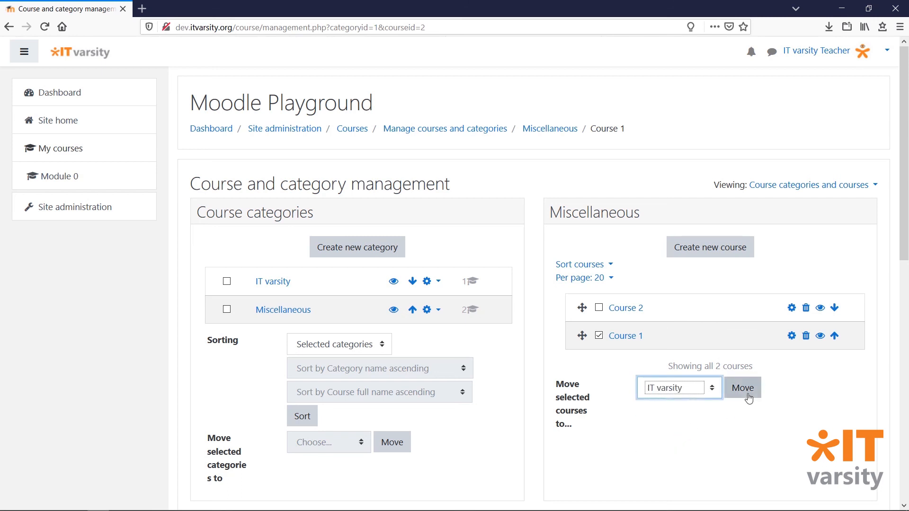